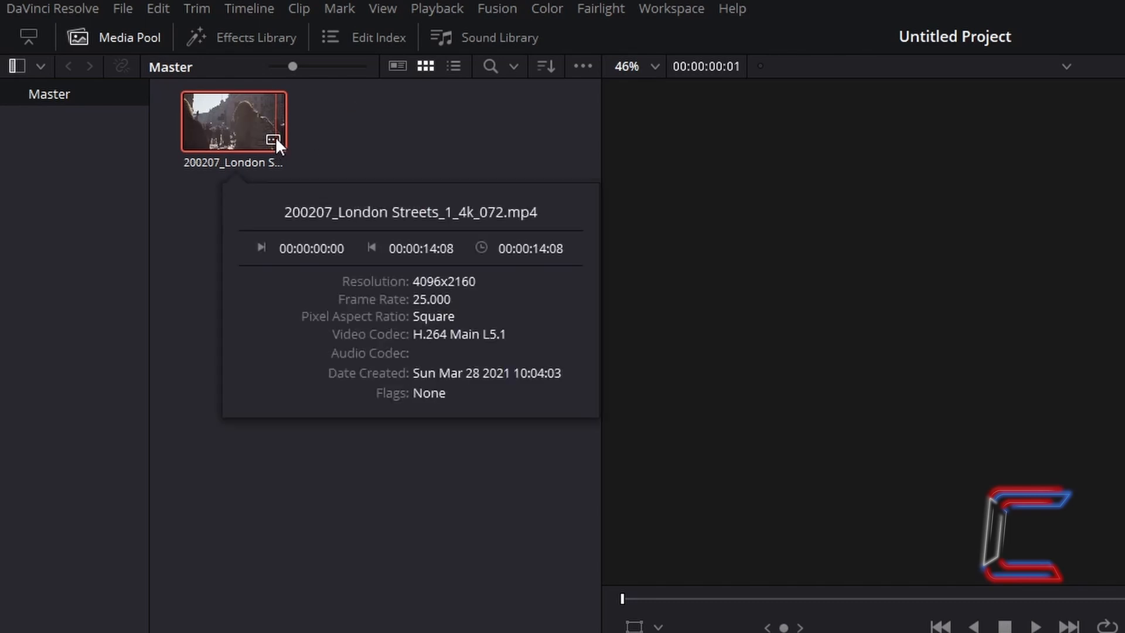
pyautogui.moveTo(279, 176)
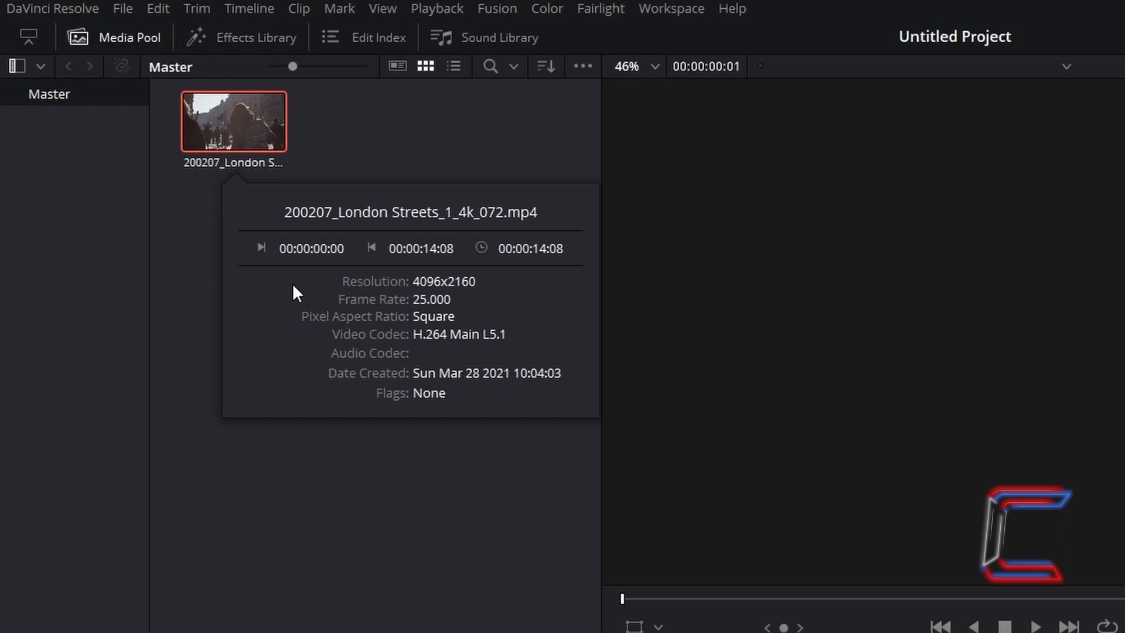
# Raise the clip's Mosaic Blur pixel frequency from 100 to 140 for finer pixel blocks.
pyautogui.click(491, 622)
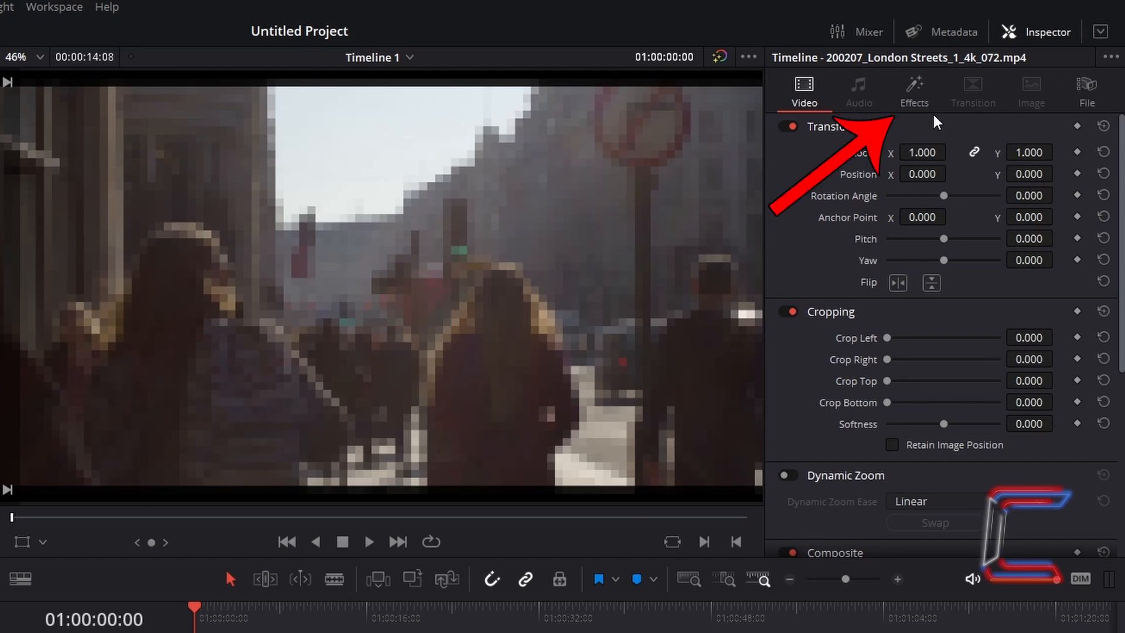
pyautogui.click(914, 90)
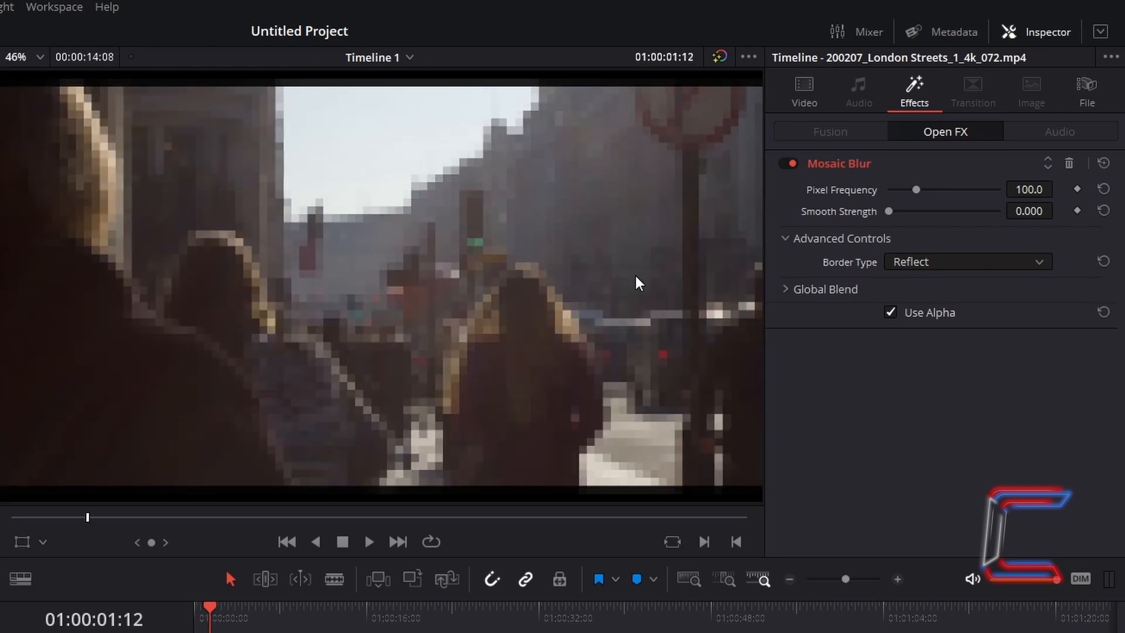
pyautogui.moveTo(600, 402)
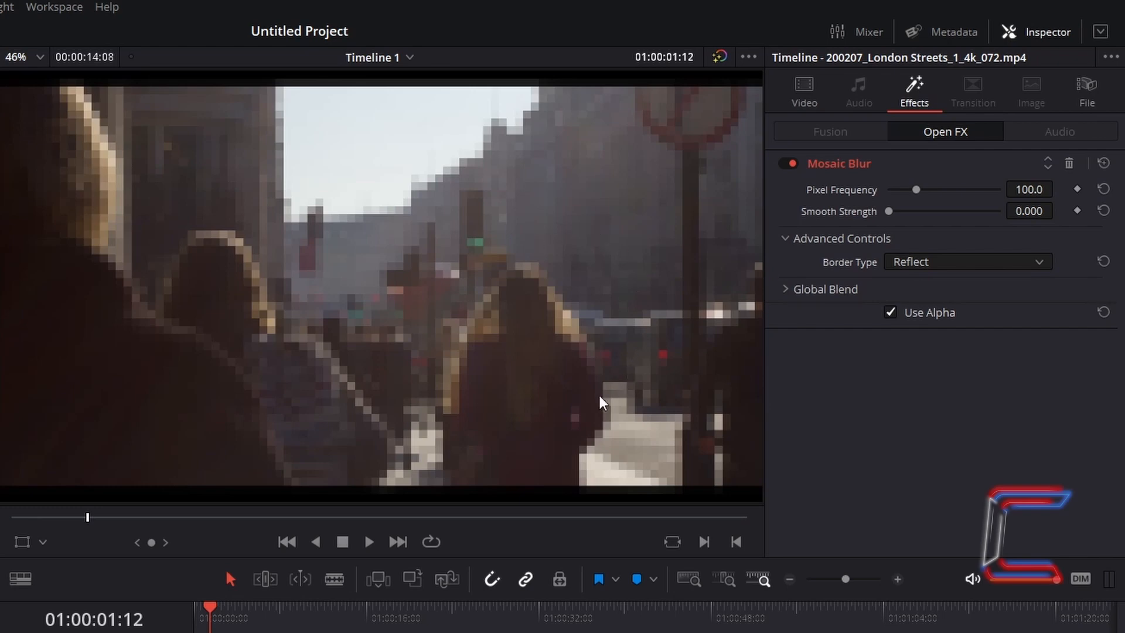
pyautogui.moveTo(659, 212)
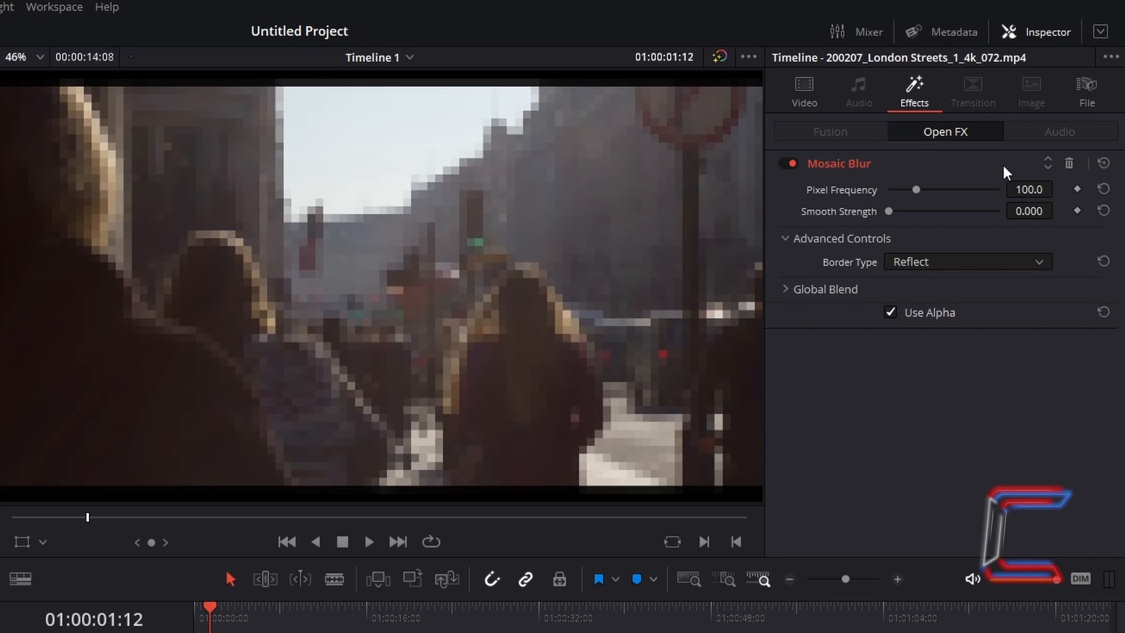
pyautogui.click(1029, 190)
pyautogui.write('140')
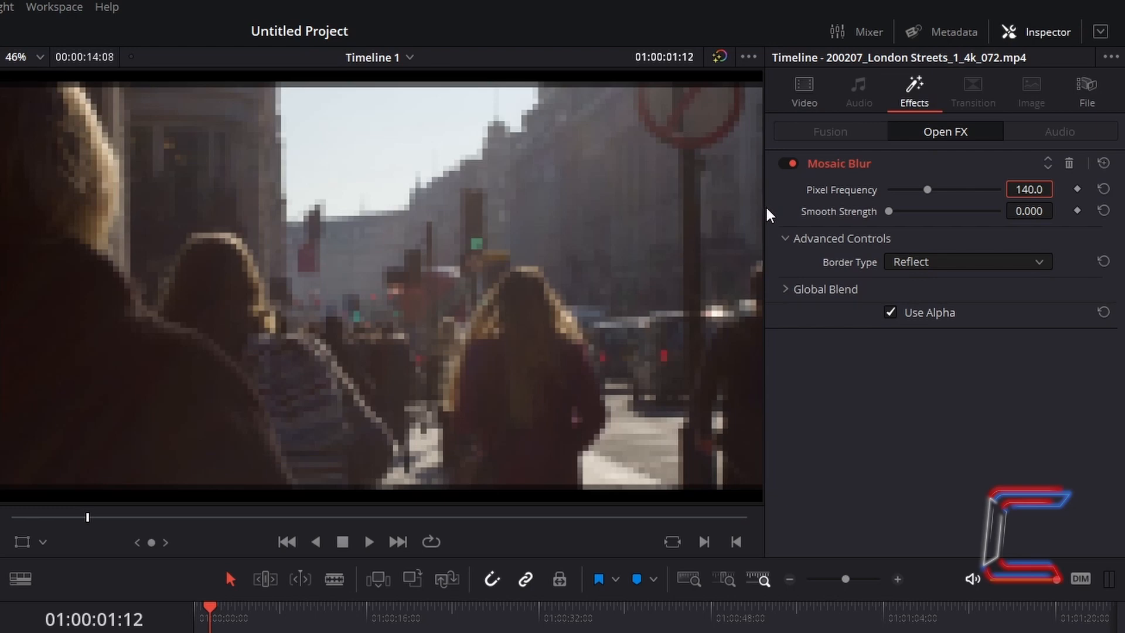
pyautogui.moveTo(740, 229)
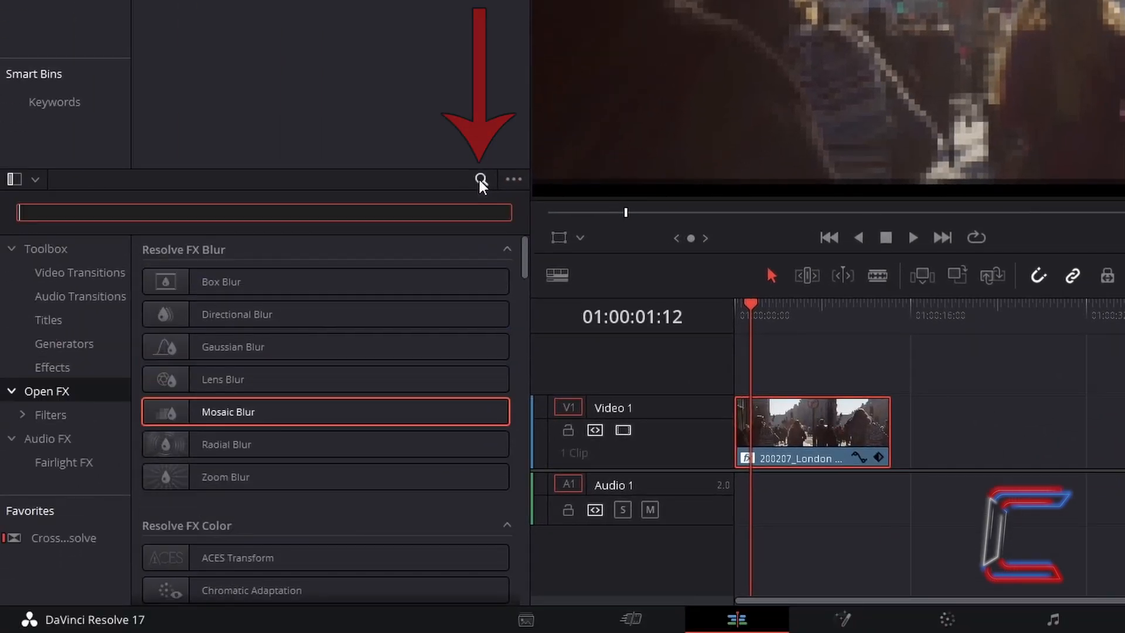
# Search Open FX for 'Stop' and apply Stop Motion to the street clip beneath Mosaic Blur.
pyautogui.write('Stop Motion')
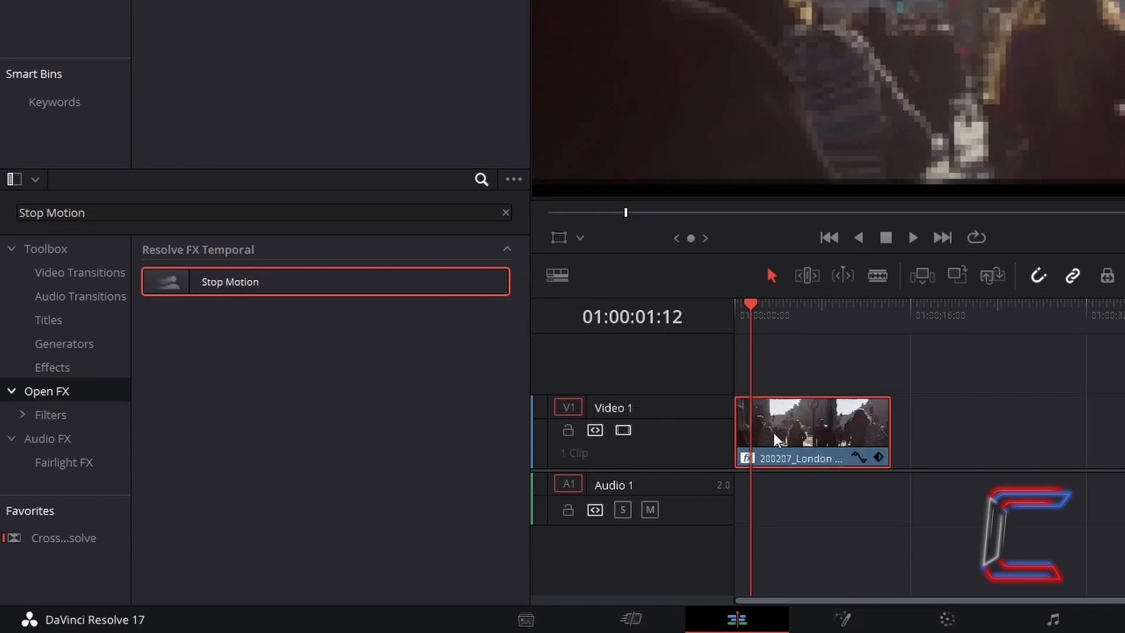
pyautogui.click(914, 91)
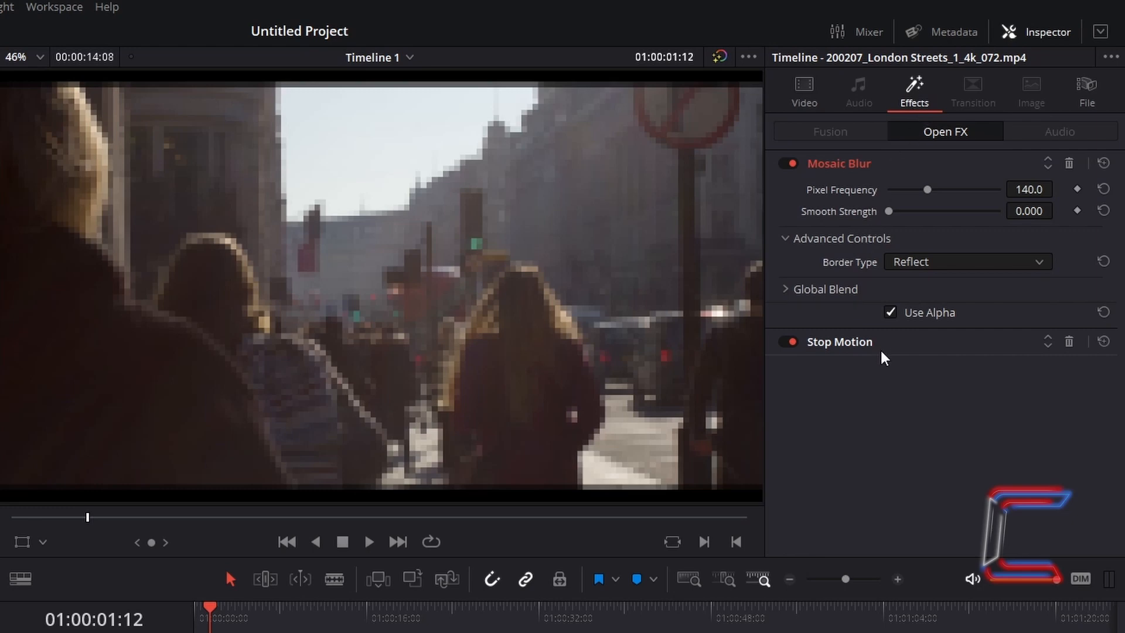
pyautogui.moveTo(868, 359)
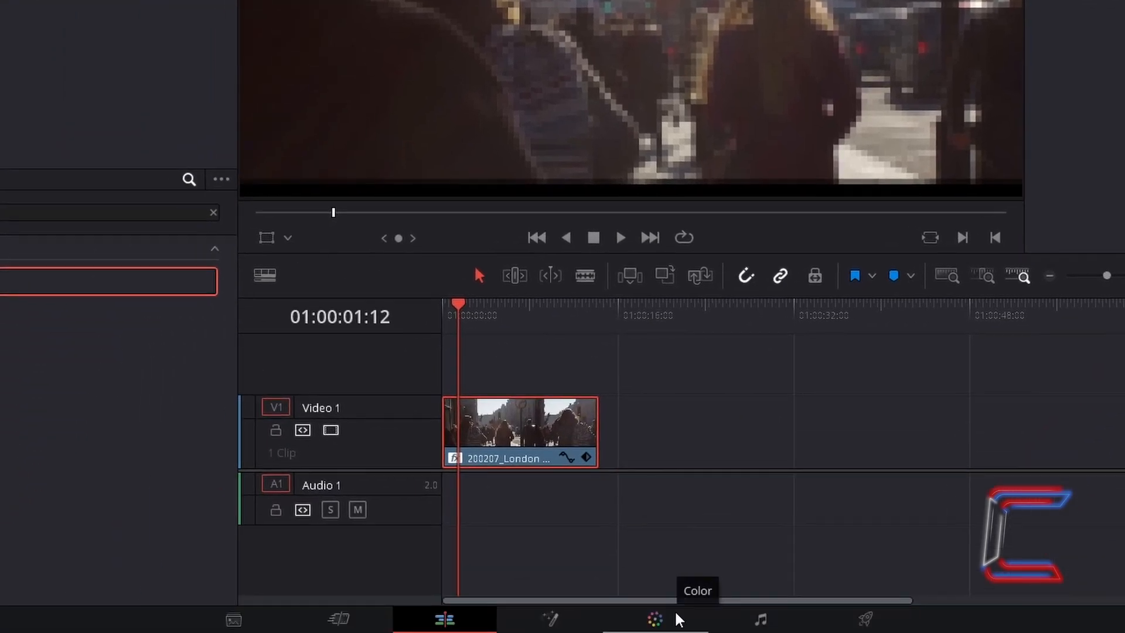
# On the Color page, set contrast 1.5, mid/detail 100, colour boost 10 and saturation 80.
pyautogui.click(654, 618)
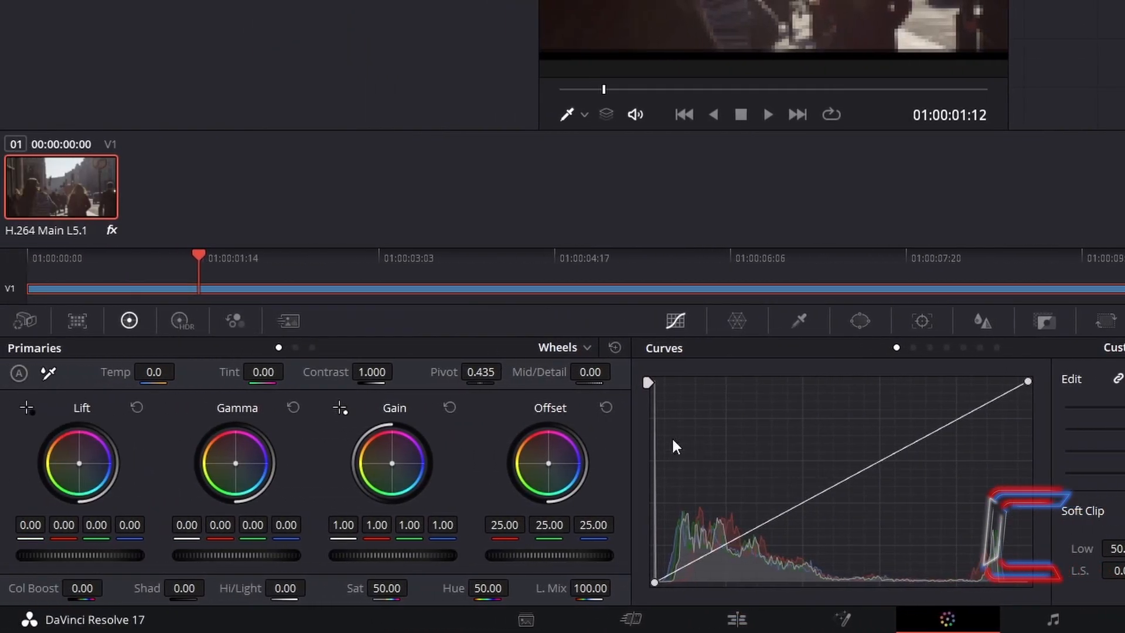
pyautogui.moveTo(142, 235)
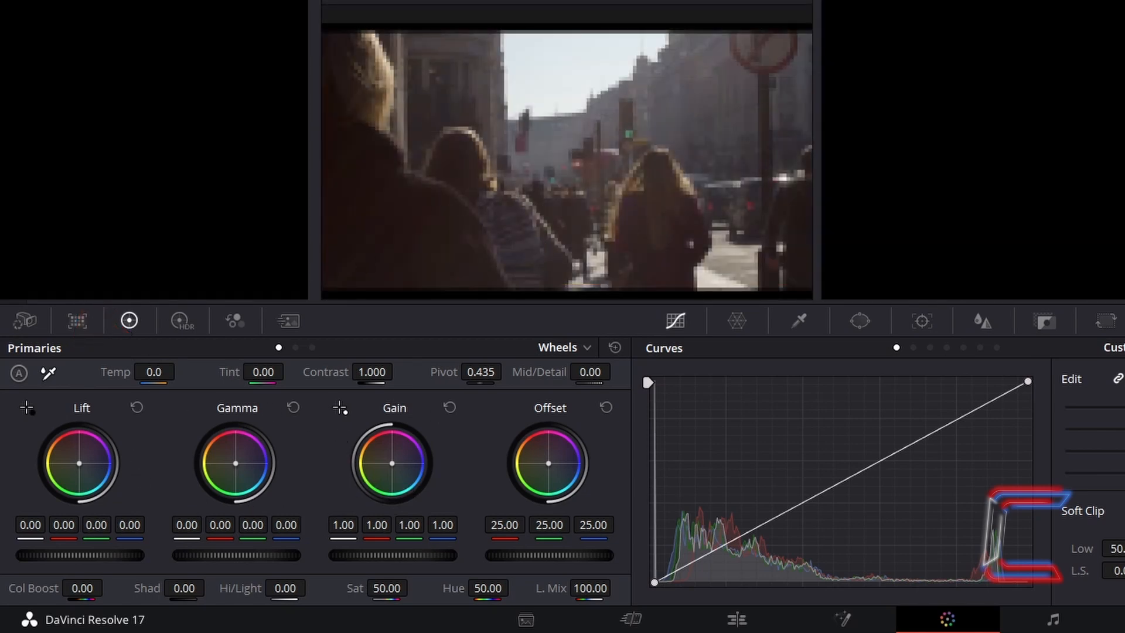
pyautogui.moveTo(486, 256)
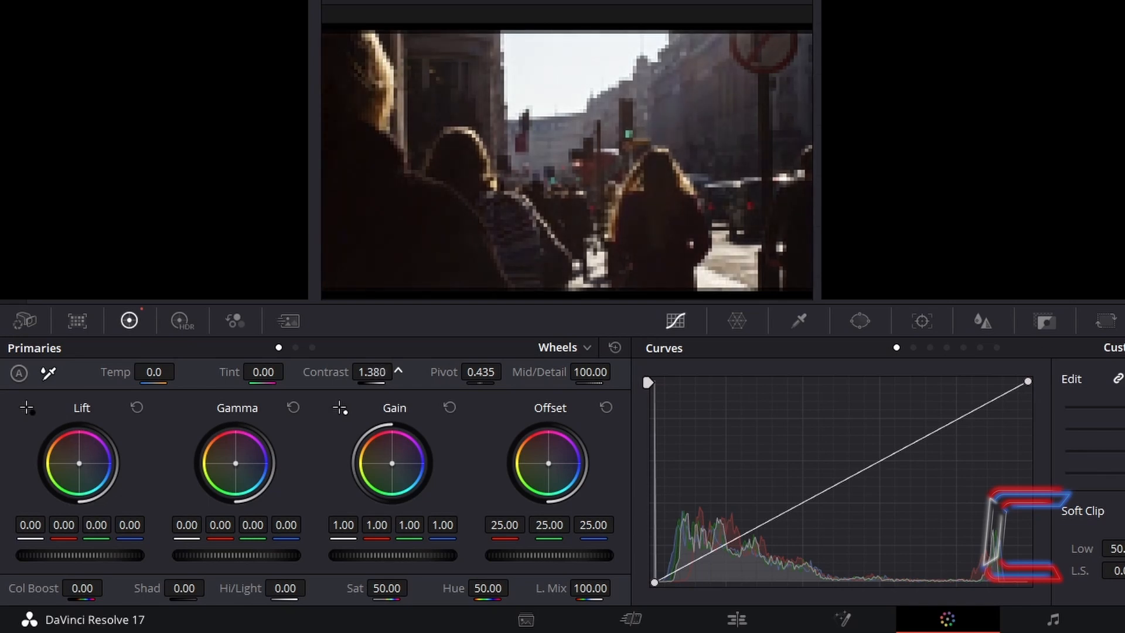
pyautogui.moveTo(372, 371); pyautogui.dragTo(388, 371)
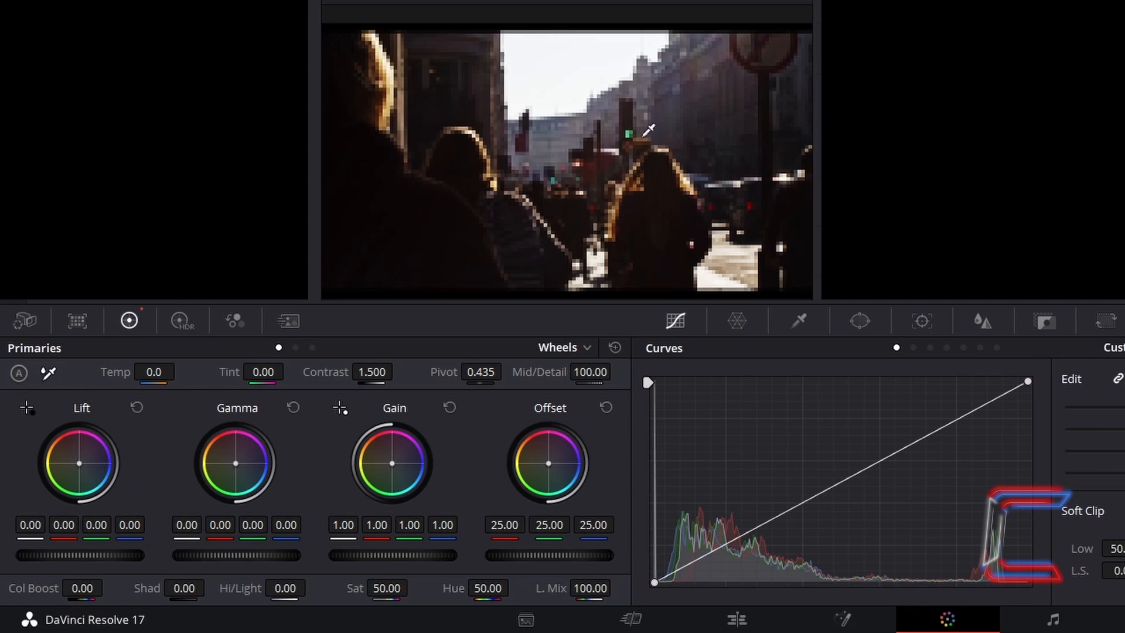
pyautogui.moveTo(552, 179)
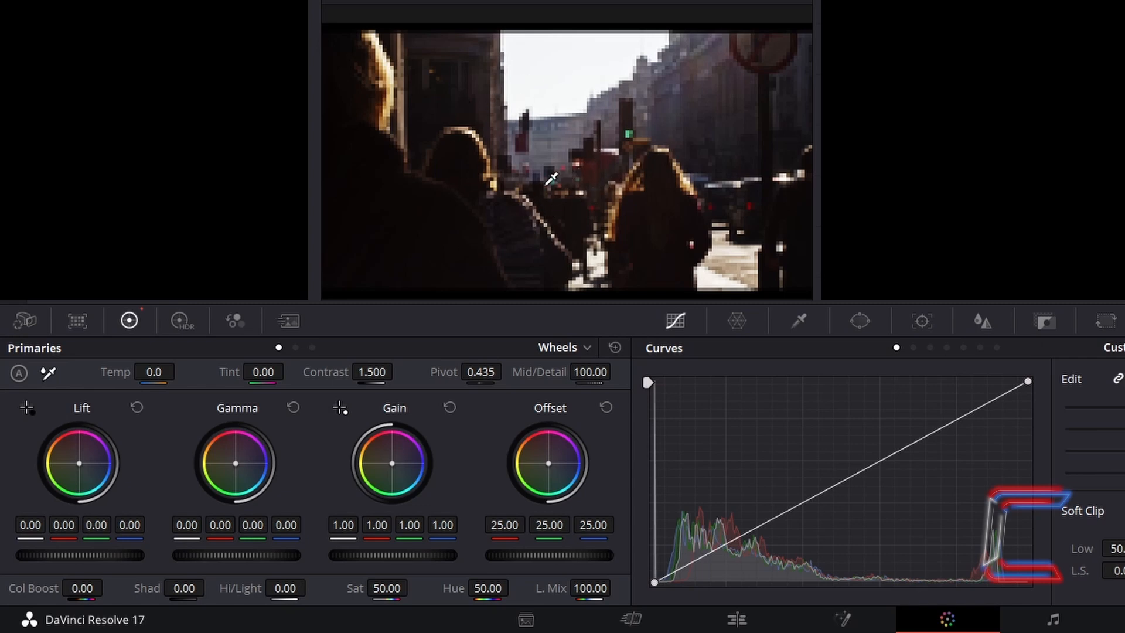
pyautogui.moveTo(665, 169)
pyautogui.write('10')
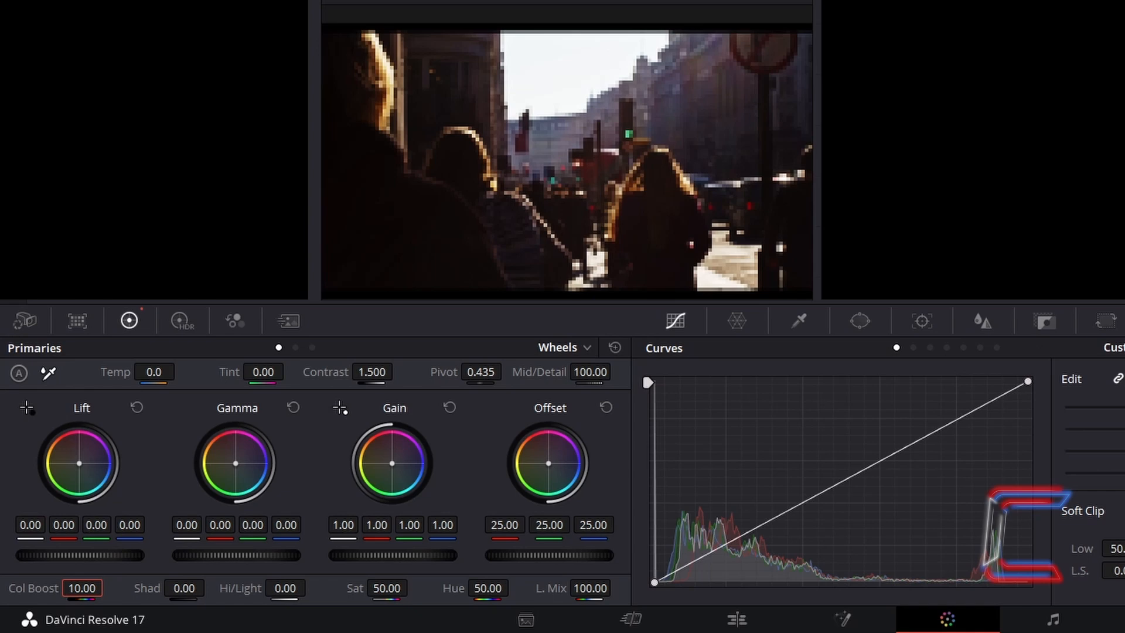
pyautogui.moveTo(421, 500)
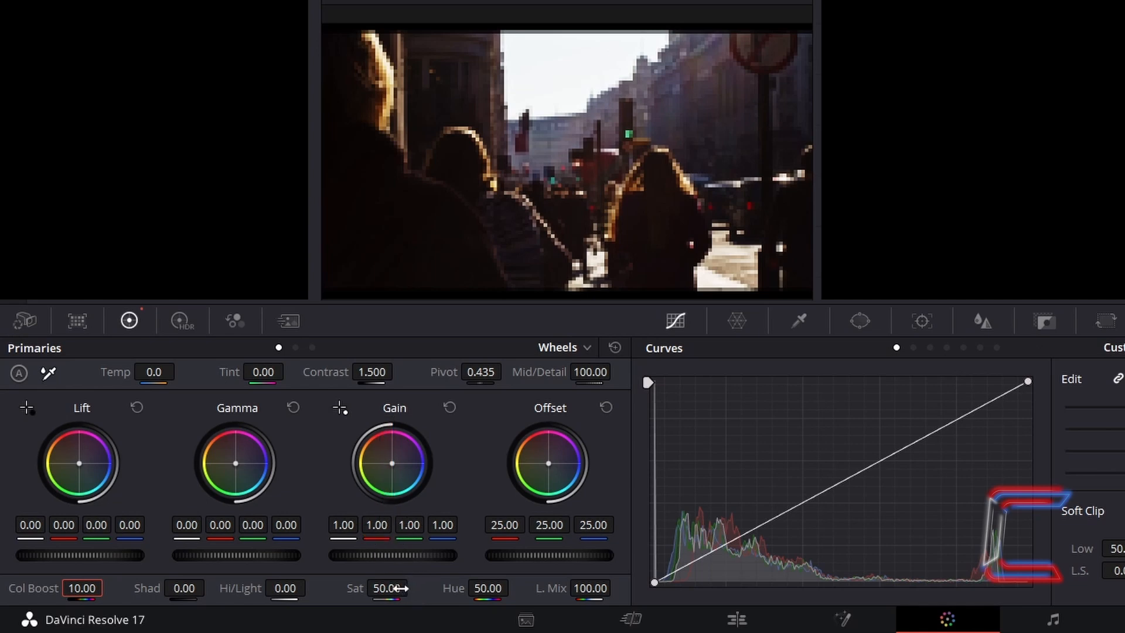
pyautogui.write('80')
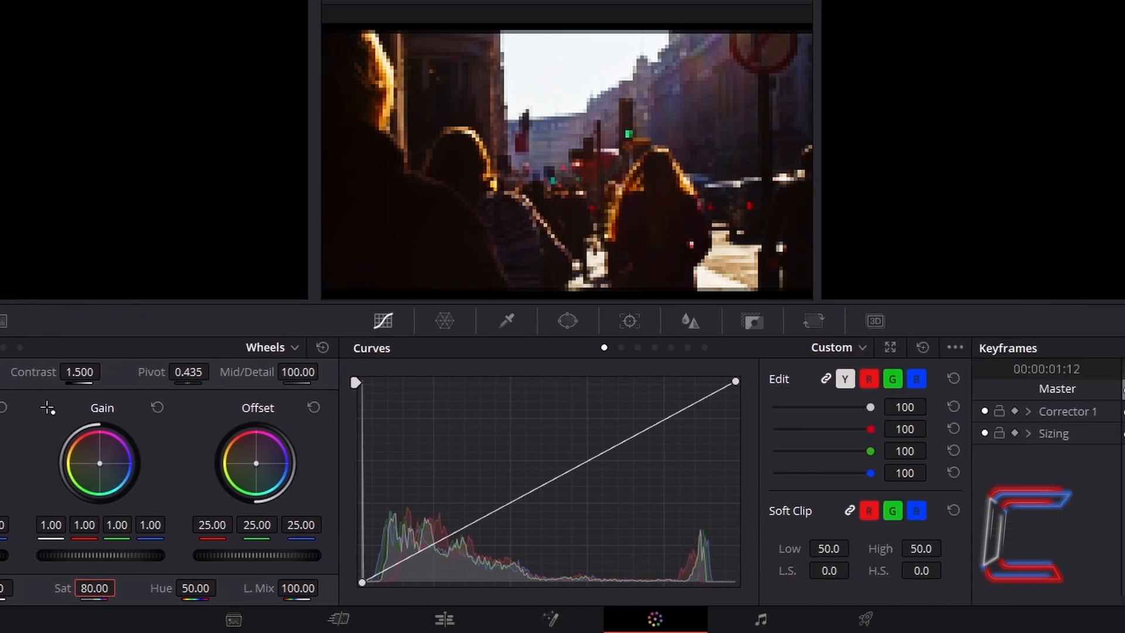
pyautogui.moveTo(384, 321)
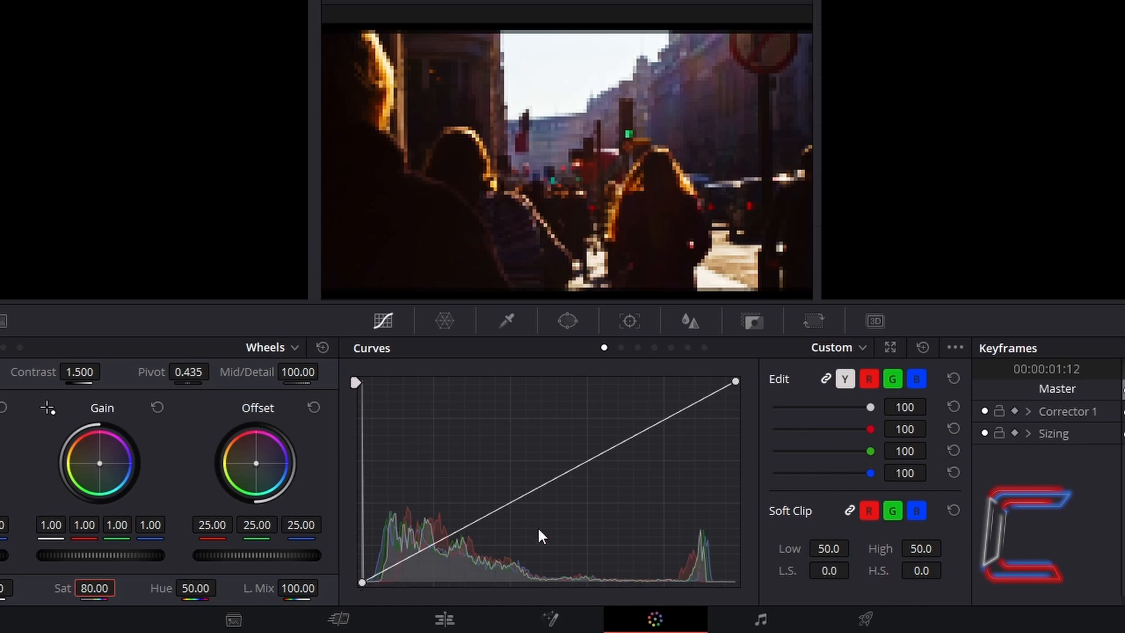
pyautogui.moveTo(401, 578)
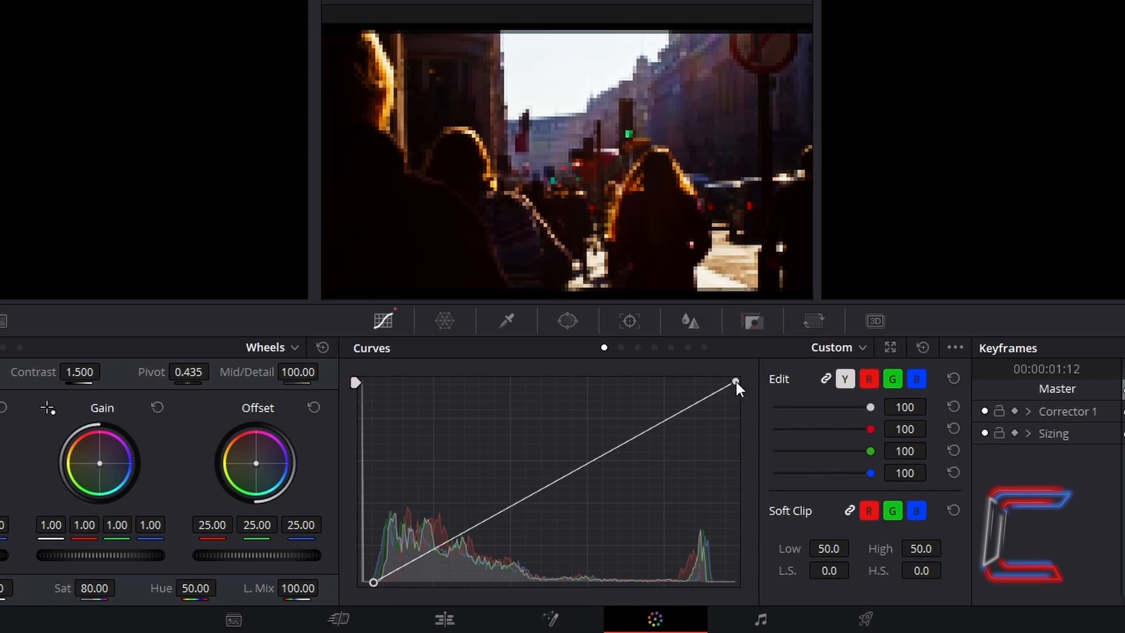
# Pull the custom curve's white point inward along the top edge to brighten highlights.
pyautogui.moveTo(736, 380); pyautogui.dragTo(642, 380)
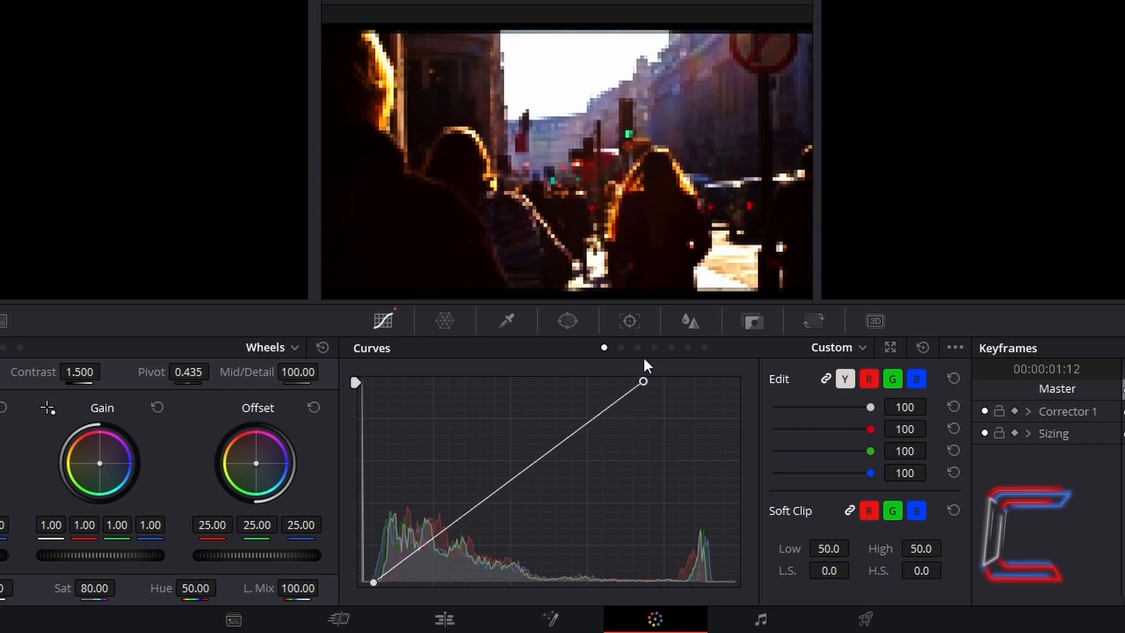
pyautogui.moveTo(642, 381); pyautogui.dragTo(631, 381)
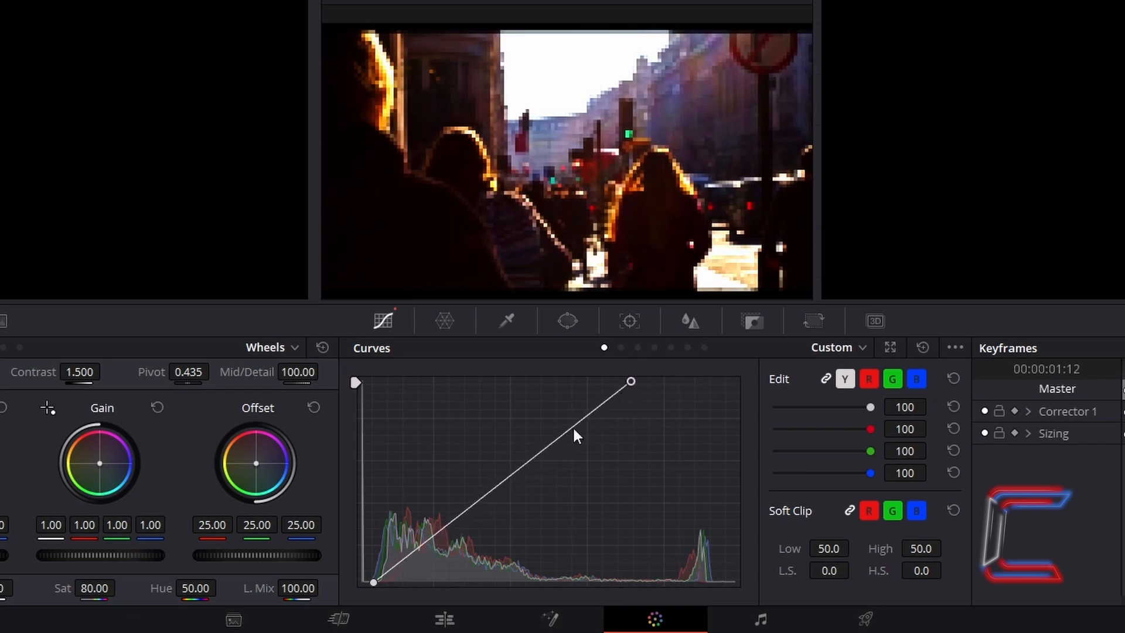
pyautogui.moveTo(487, 524)
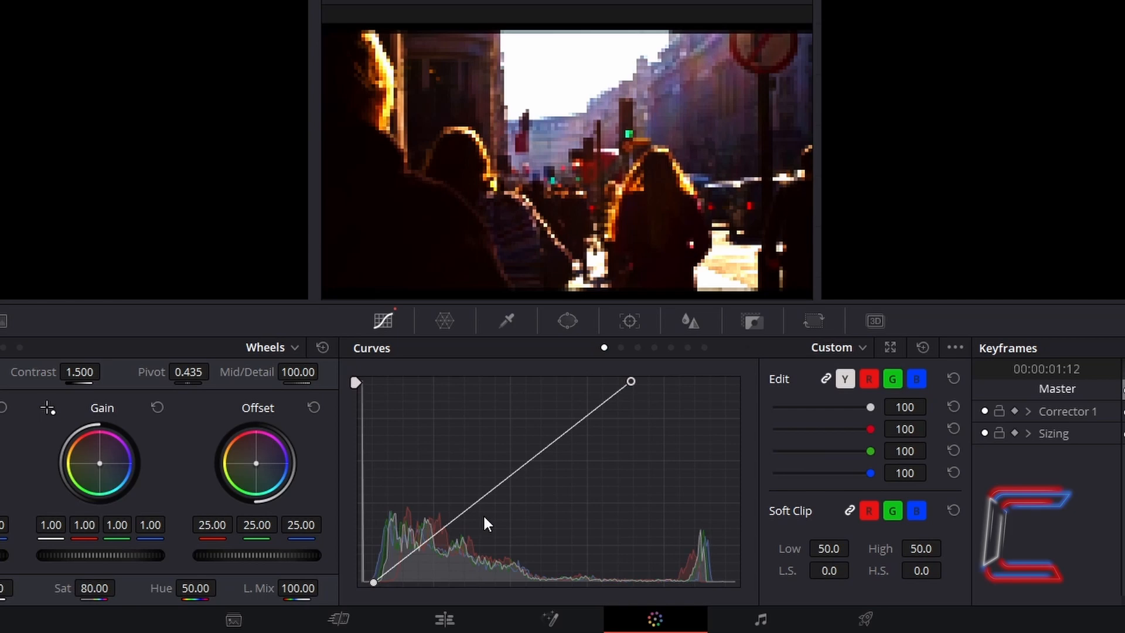
pyautogui.moveTo(443, 618)
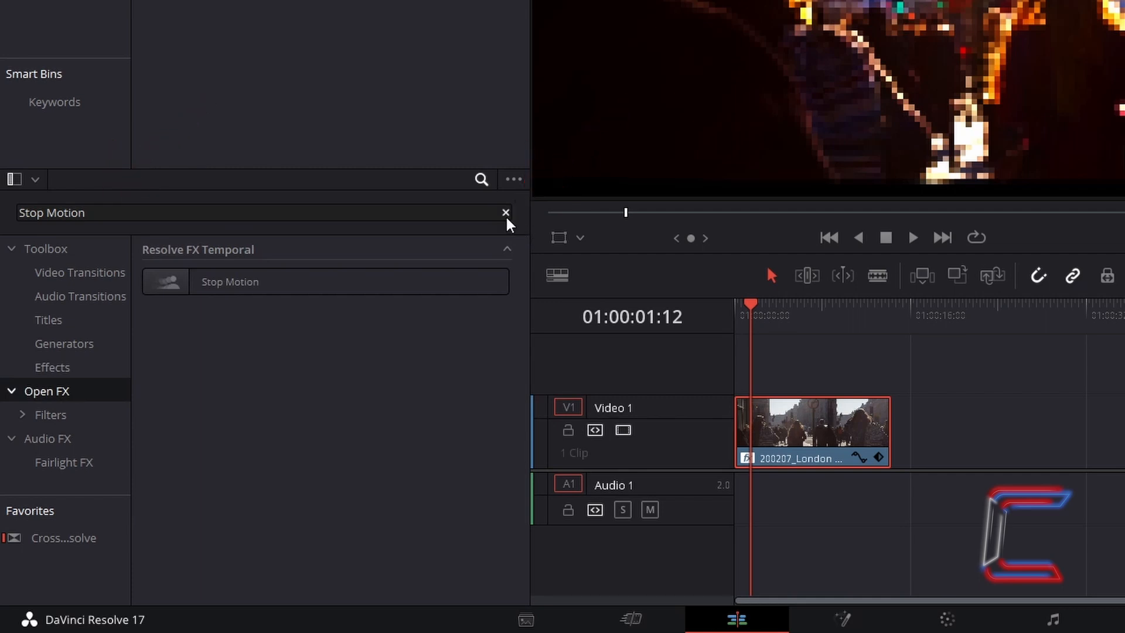
# Place an Adjustment Clip from Toolbox Effects on V2 above the London clip, trimmed to its length.
pyautogui.click(506, 212)
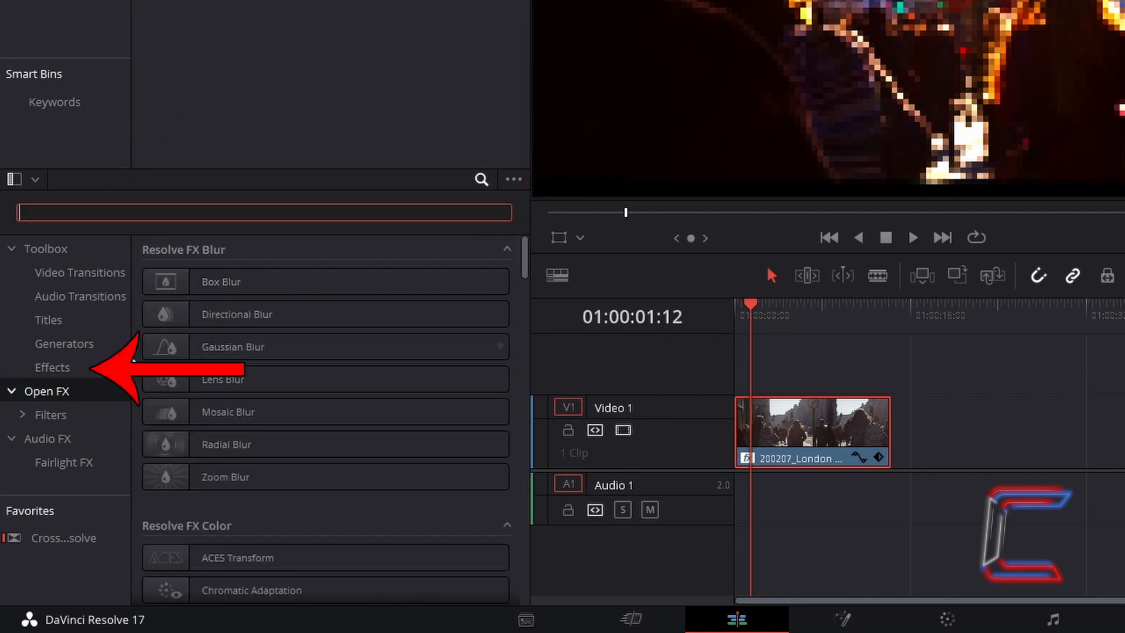
pyautogui.click(51, 367)
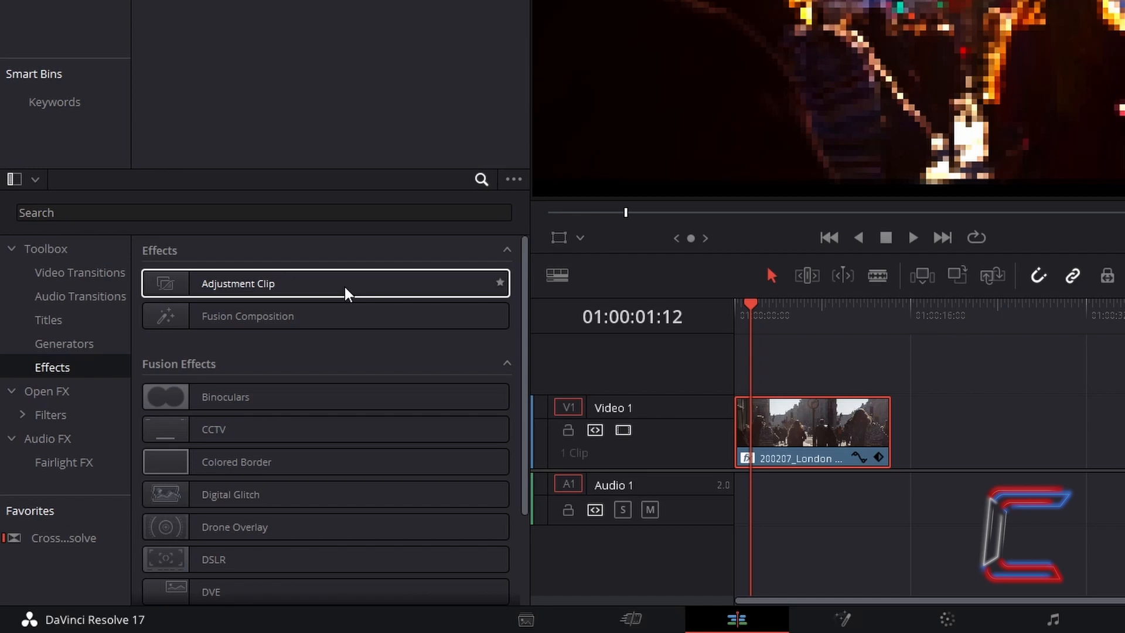
pyautogui.moveTo(324, 283); pyautogui.dragTo(750, 372)
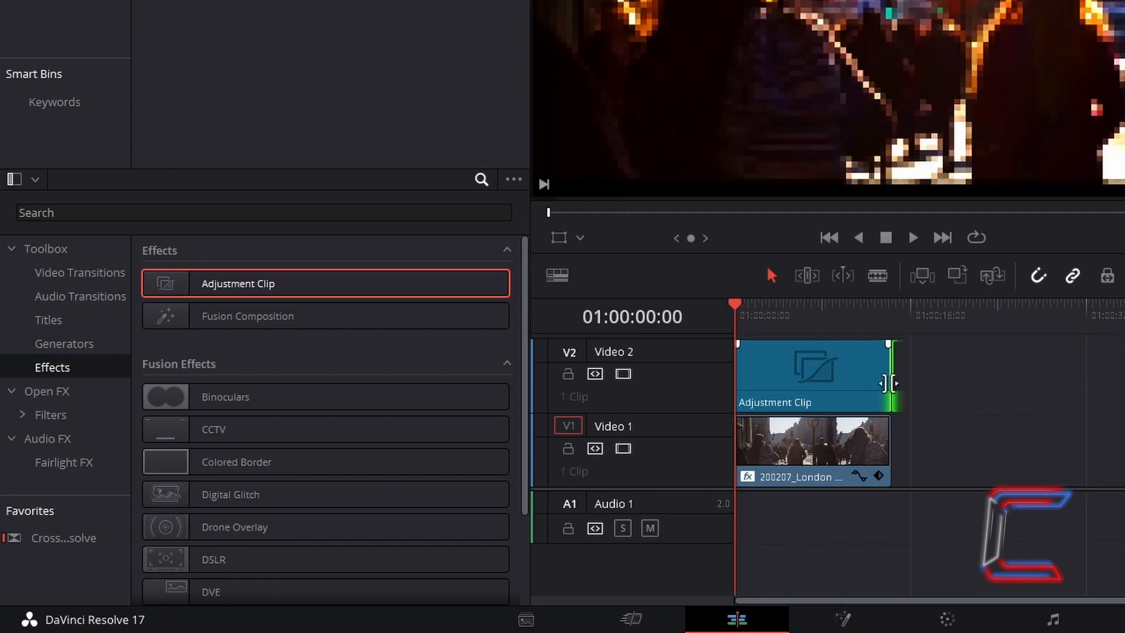
pyautogui.click(814, 375)
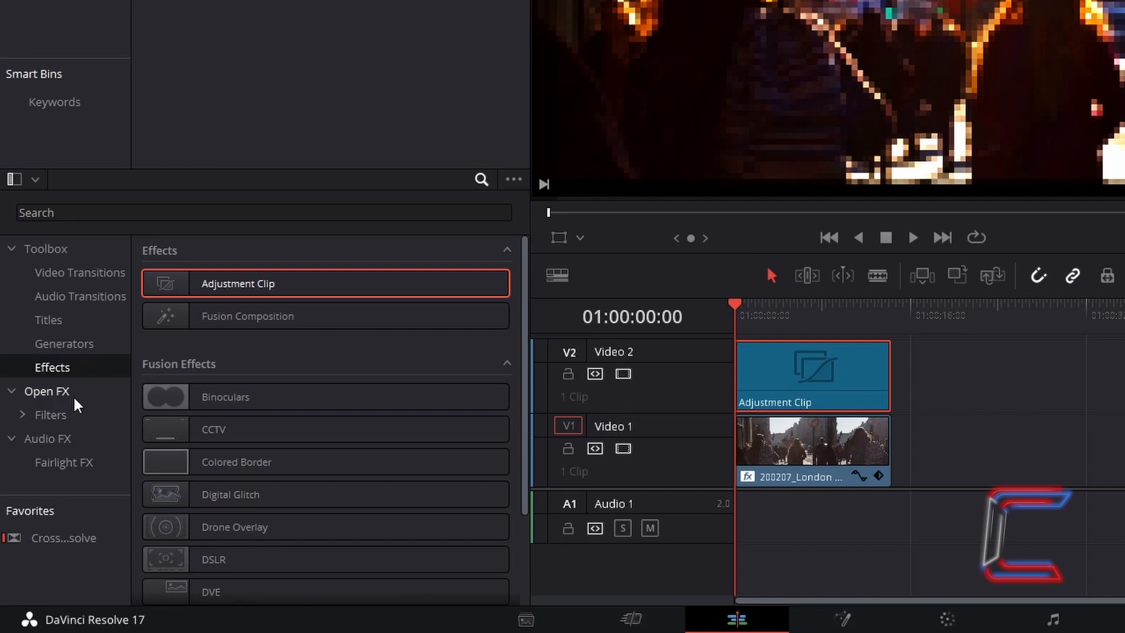
# Apply the Scanlines Open FX to the adjustment clip and set its line frequency to 10.
pyautogui.click(47, 391)
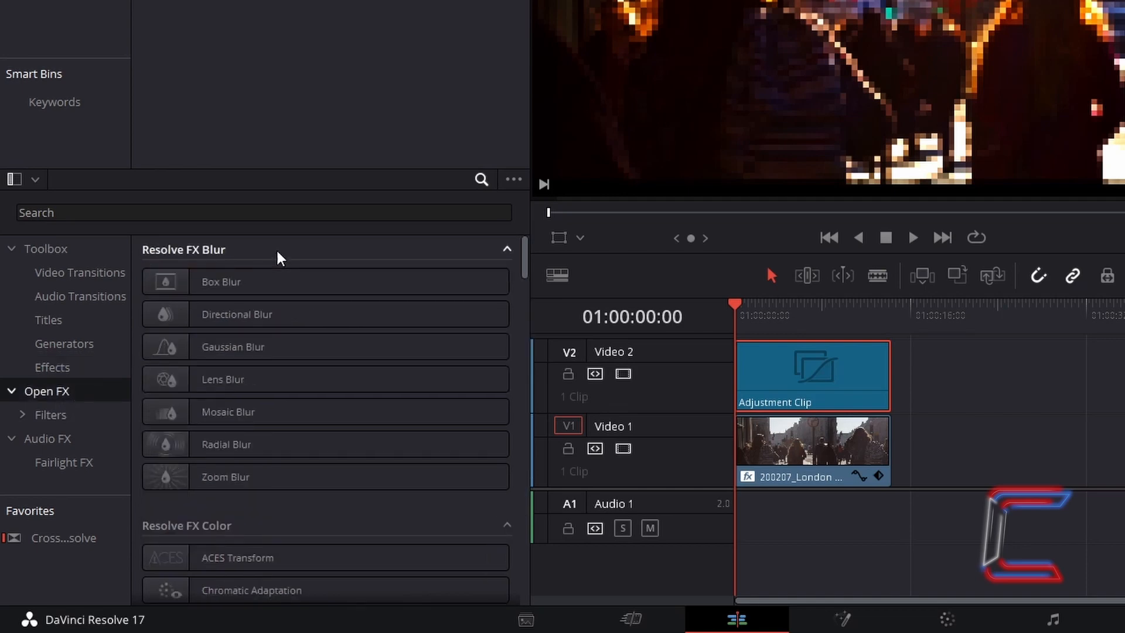
pyautogui.write('scanlines')
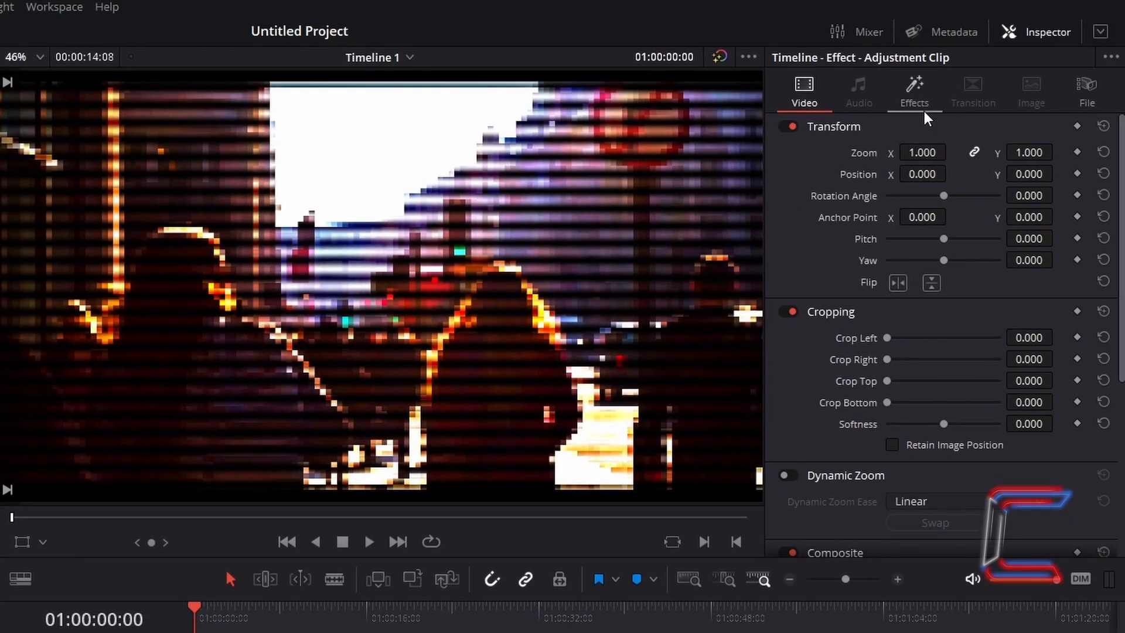
pyautogui.click(914, 92)
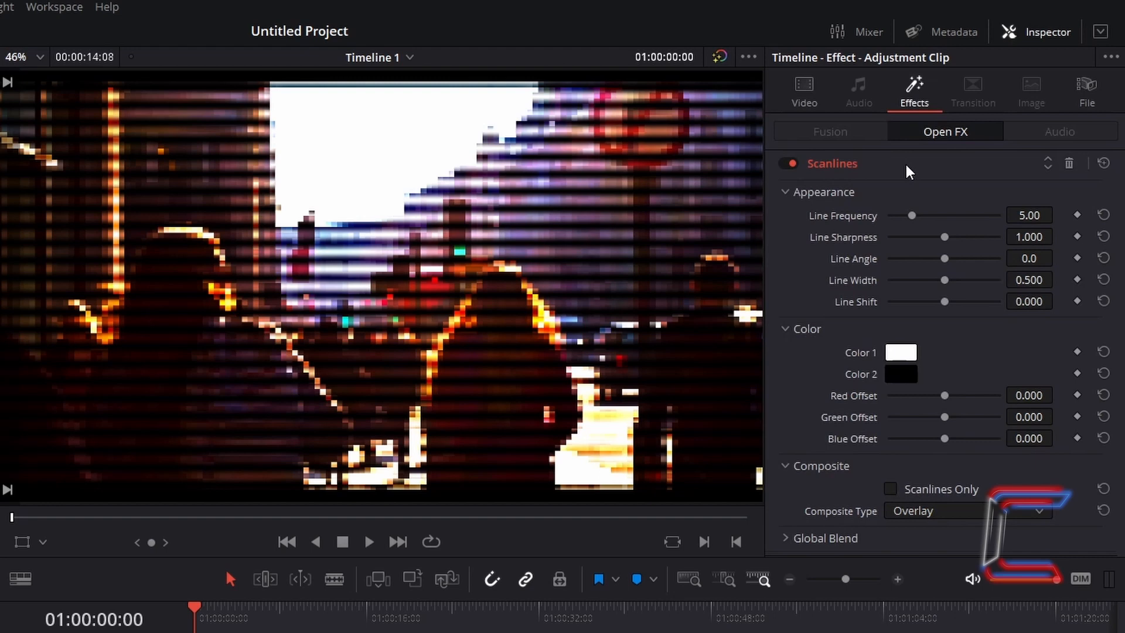
pyautogui.moveTo(906, 173)
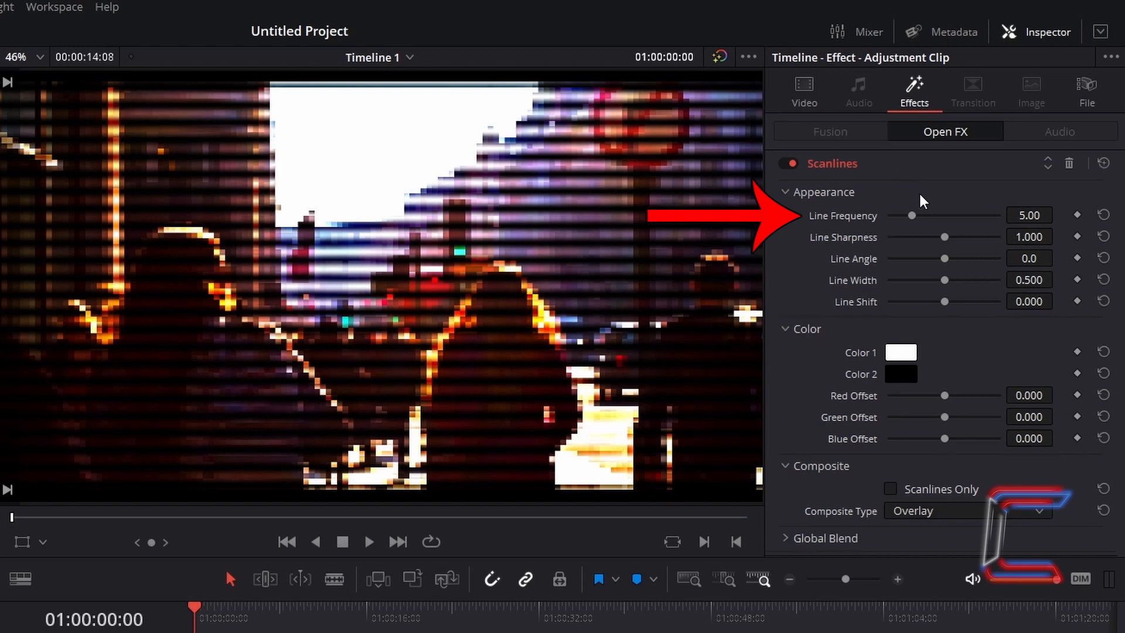
pyautogui.moveTo(1007, 177)
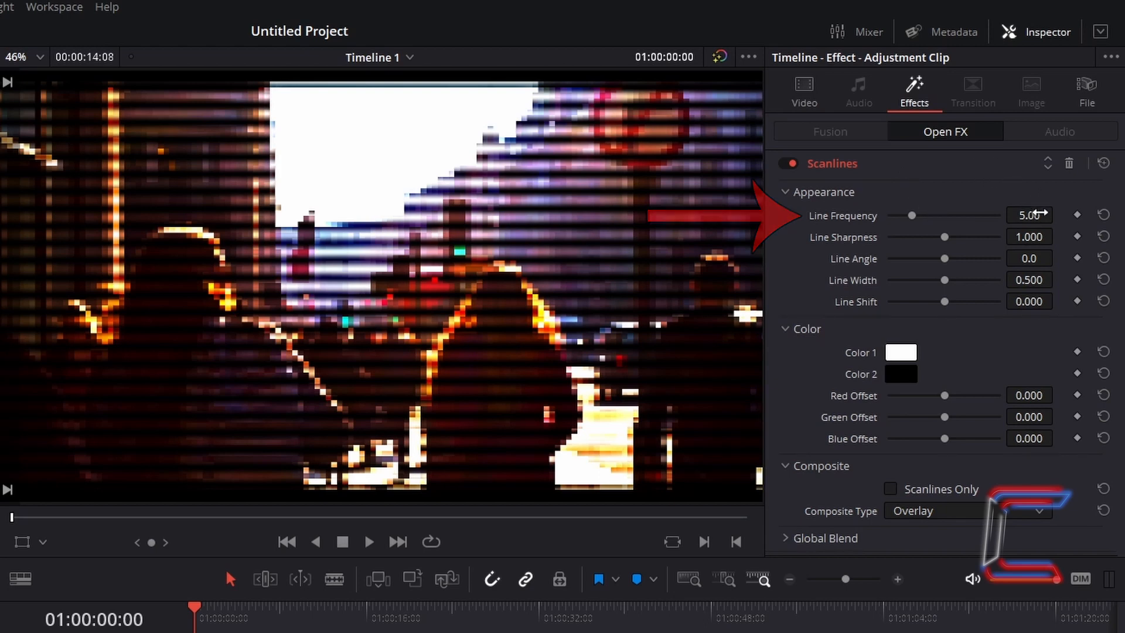
pyautogui.write('10.00')
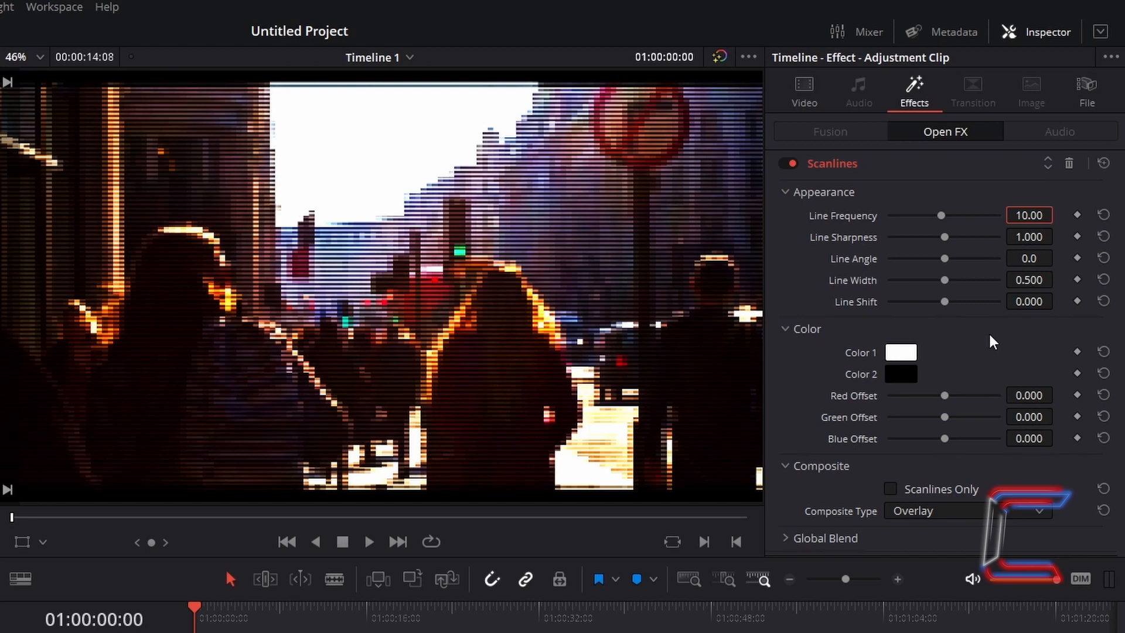
pyautogui.moveTo(1005, 293)
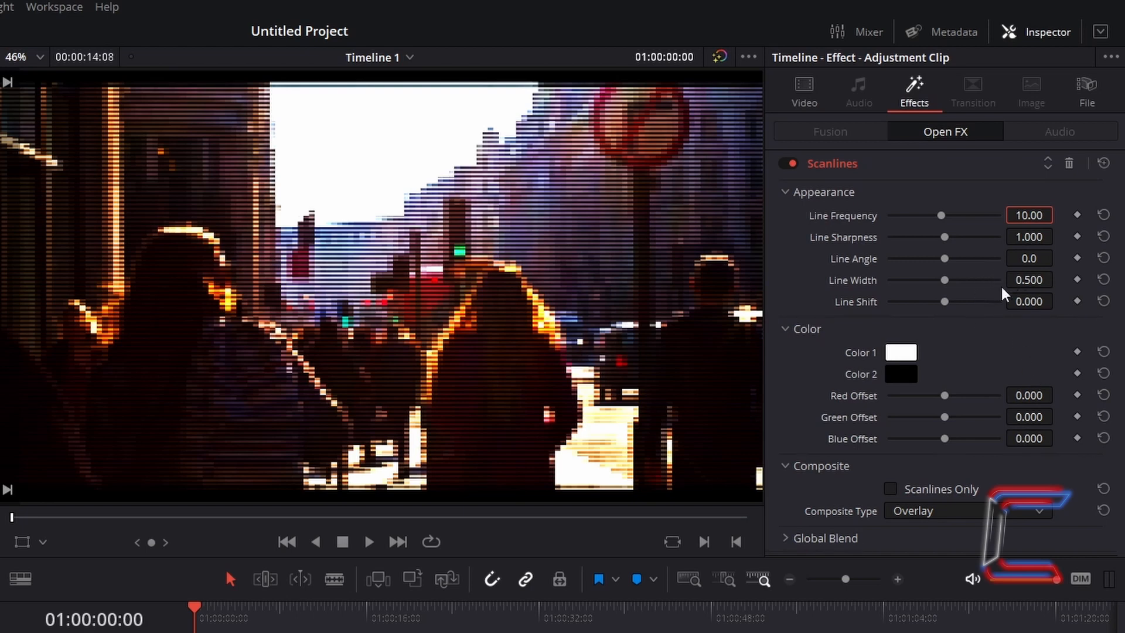
pyautogui.click(803, 91)
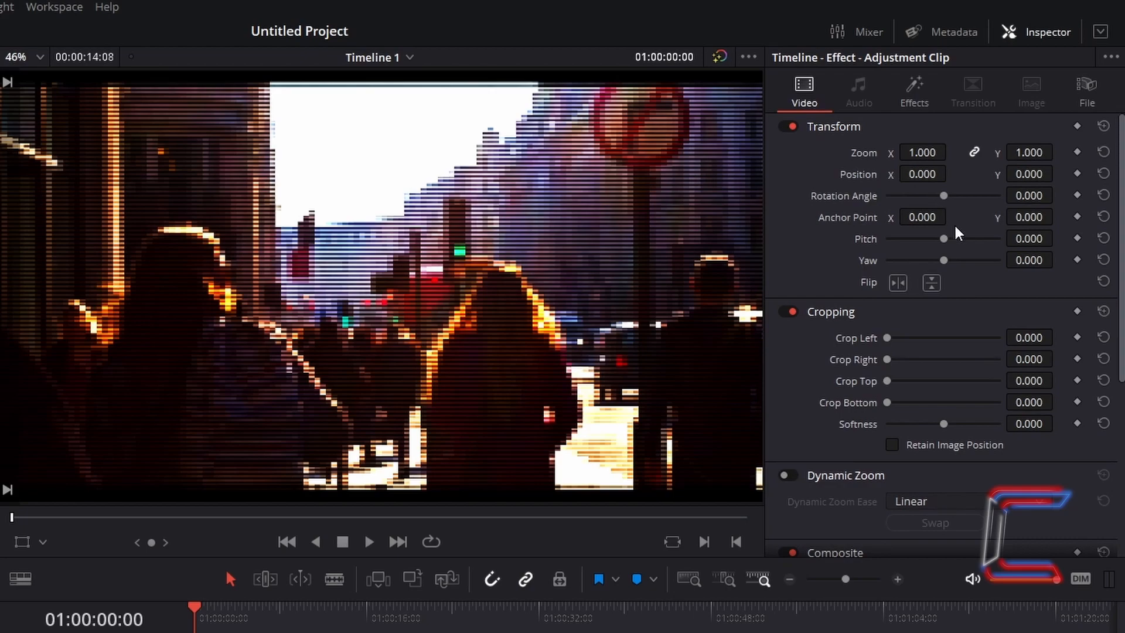
# Set the adjustment clip's Composite opacity to 10 so the scanlines read faintly.
pyautogui.scroll(-3)
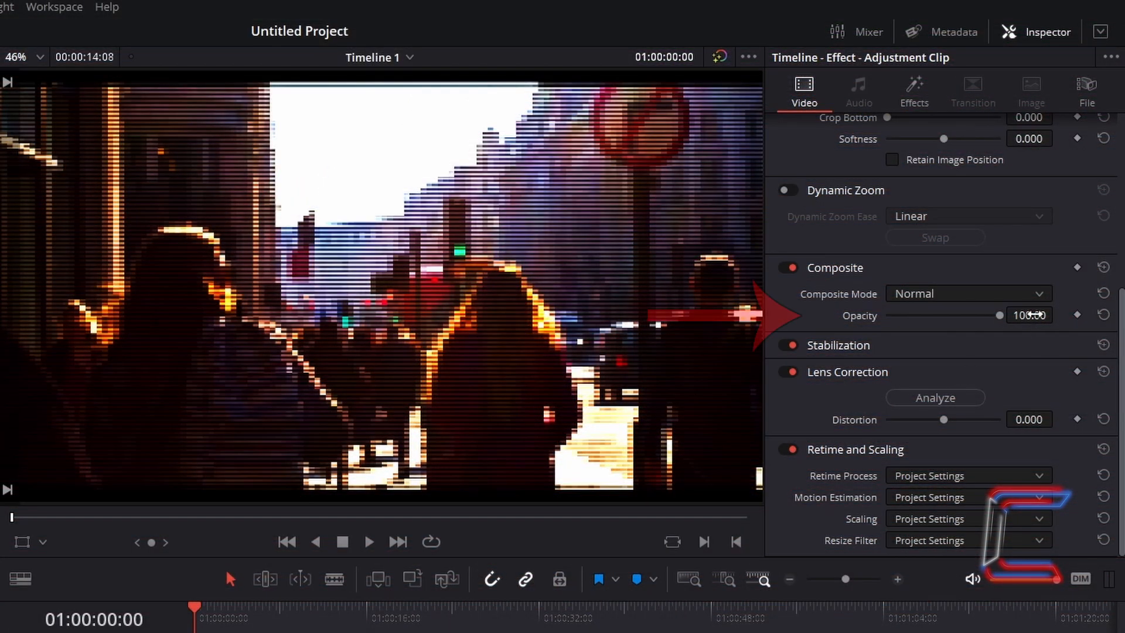
pyautogui.click(1029, 314)
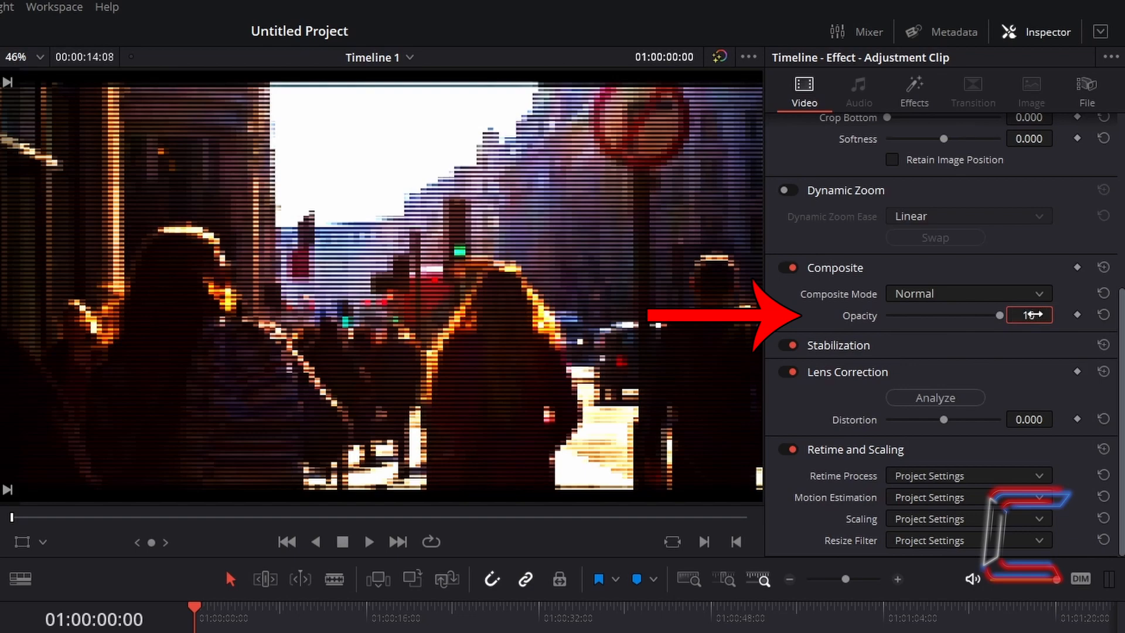
pyautogui.write('10.00')
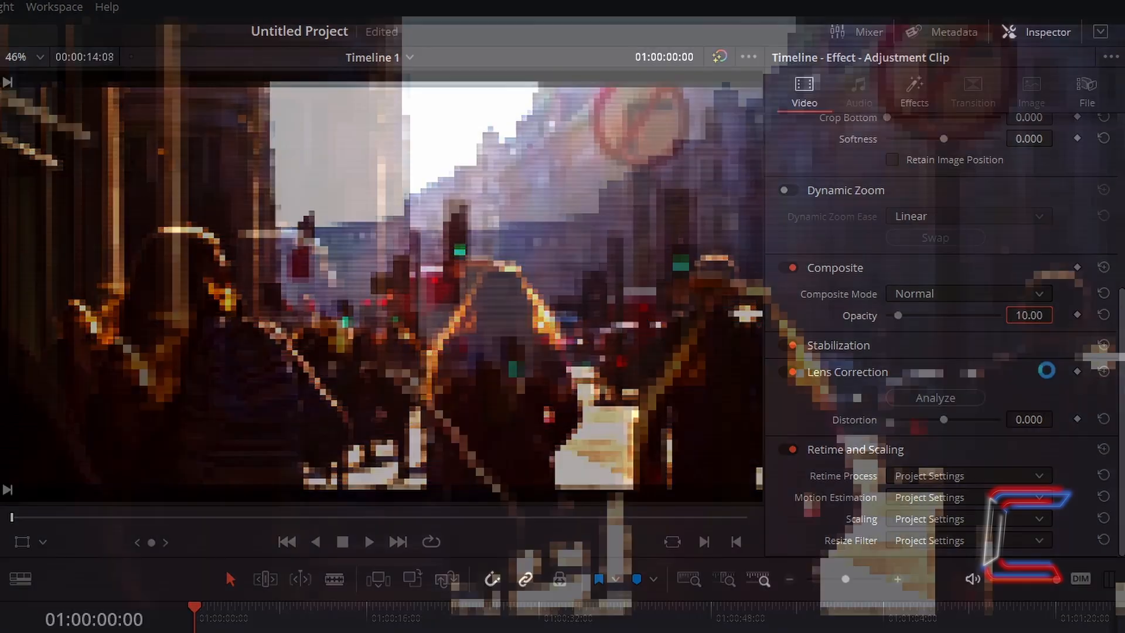